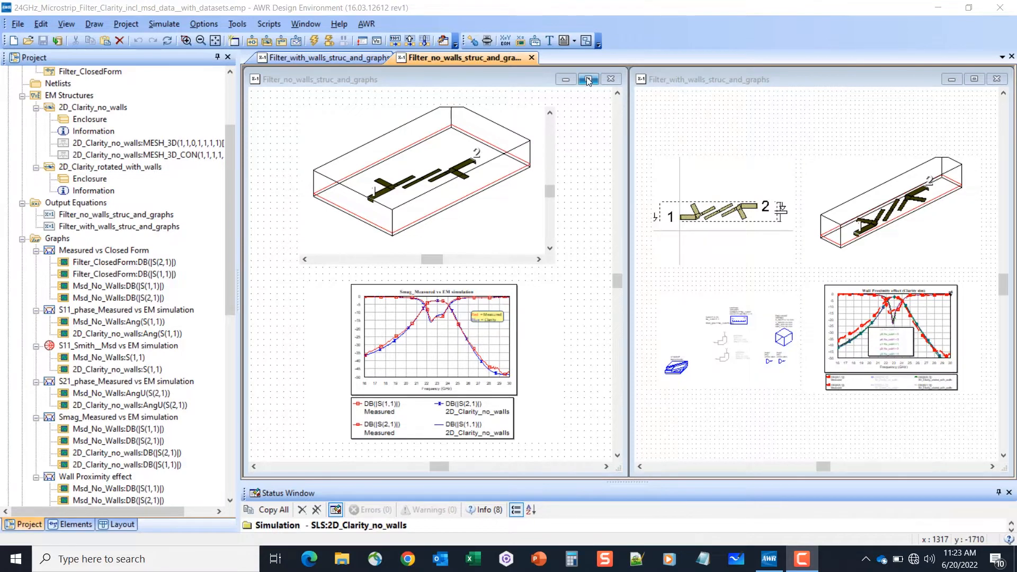
Maximize the Filter_no_walls_struc_and_graphs window to fill the workspace
{"action": "left_click", "coordinate": [586, 80]}
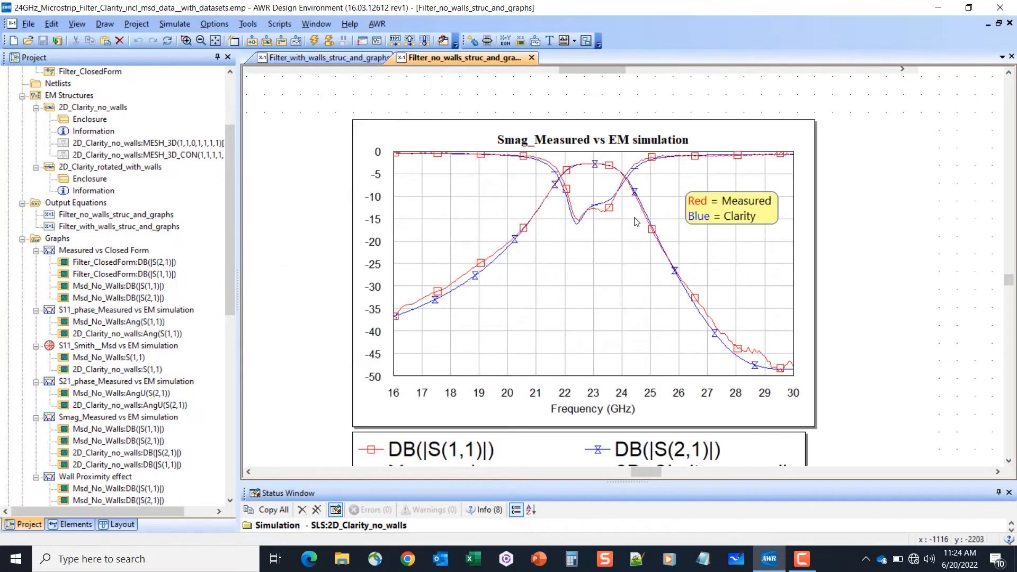
{"action": "mouse_move", "coordinate": [610, 235]}
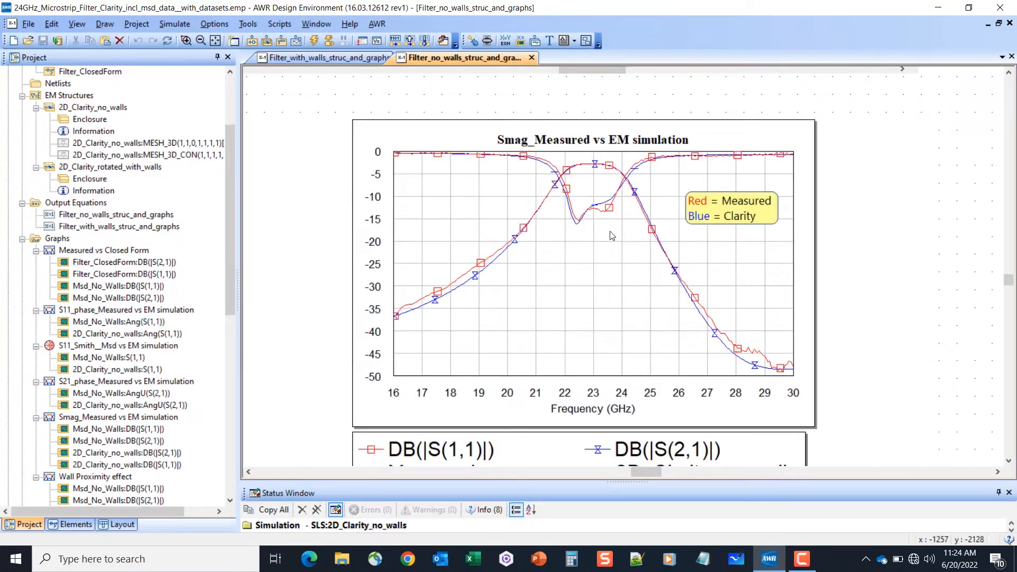
{"action": "scroll", "scroll_direction": "down", "scroll_amount": 3}
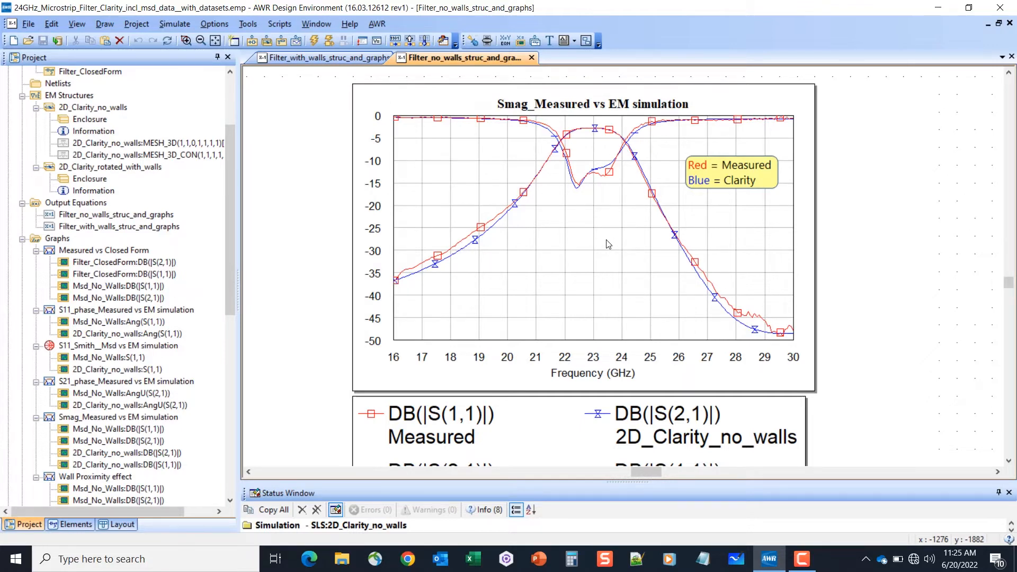
{"action": "mouse_move", "coordinate": [666, 193]}
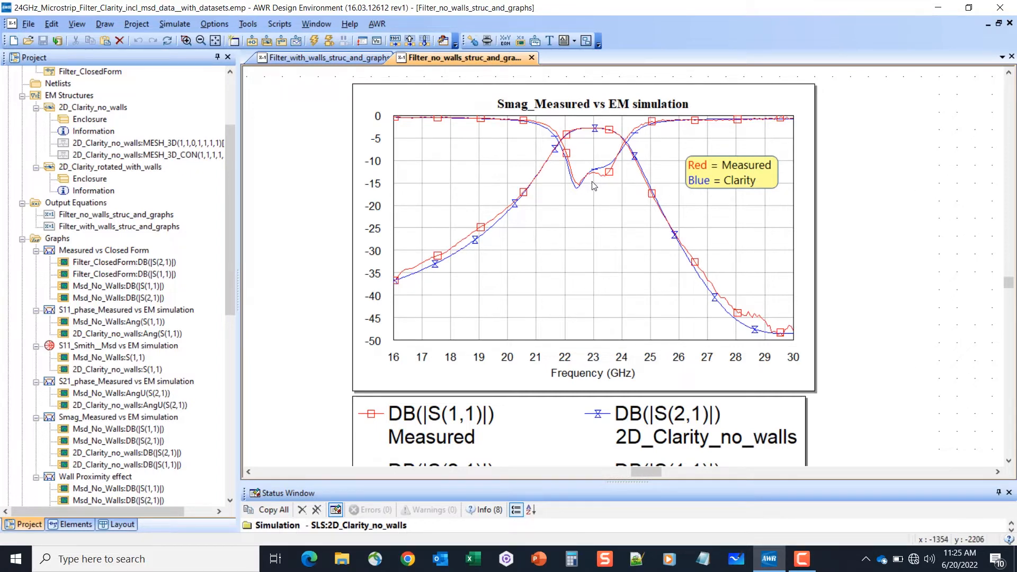
{"action": "mouse_move", "coordinate": [351, 71]}
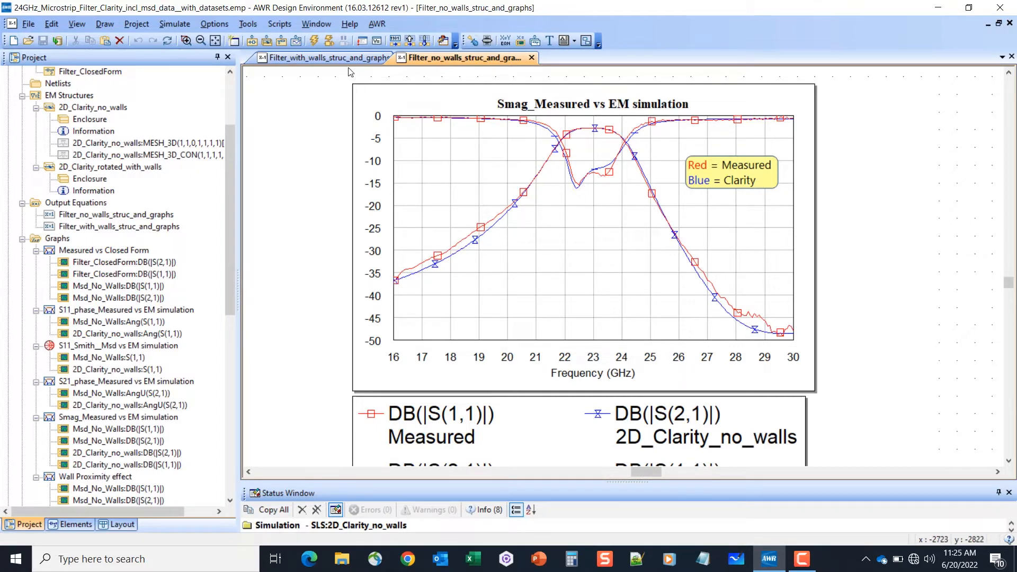
{"action": "mouse_move", "coordinate": [330, 57]}
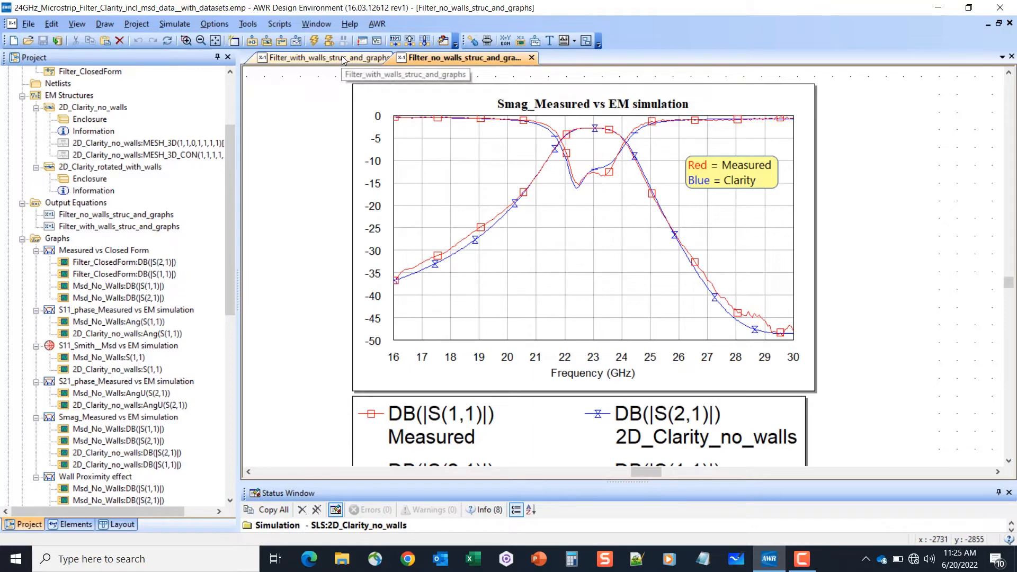
Switch to the Filter_with_walls_struc_and_graphs schematic showing the rotated filter layout
{"action": "left_click", "coordinate": [328, 57]}
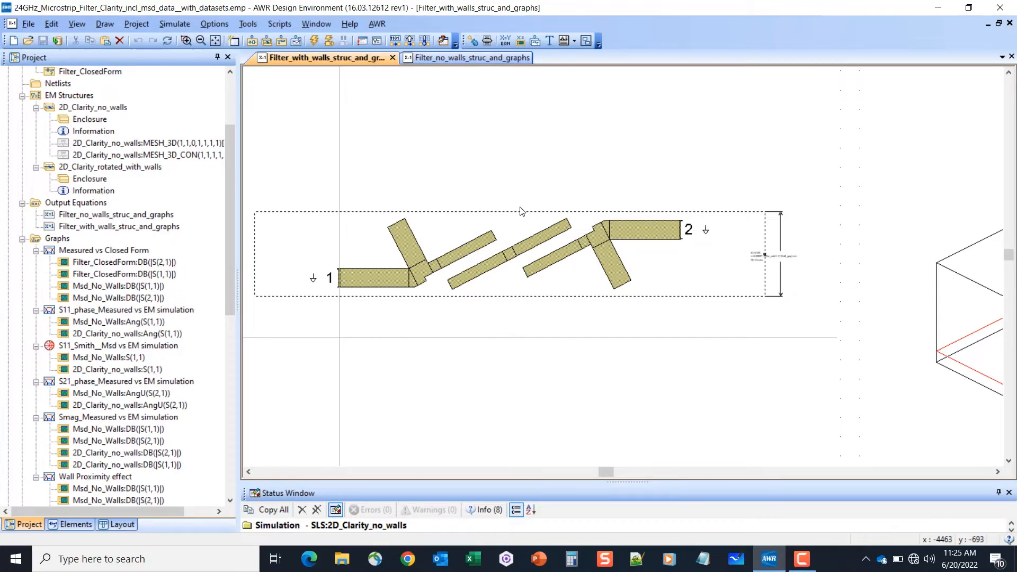
{"action": "mouse_move", "coordinate": [520, 248]}
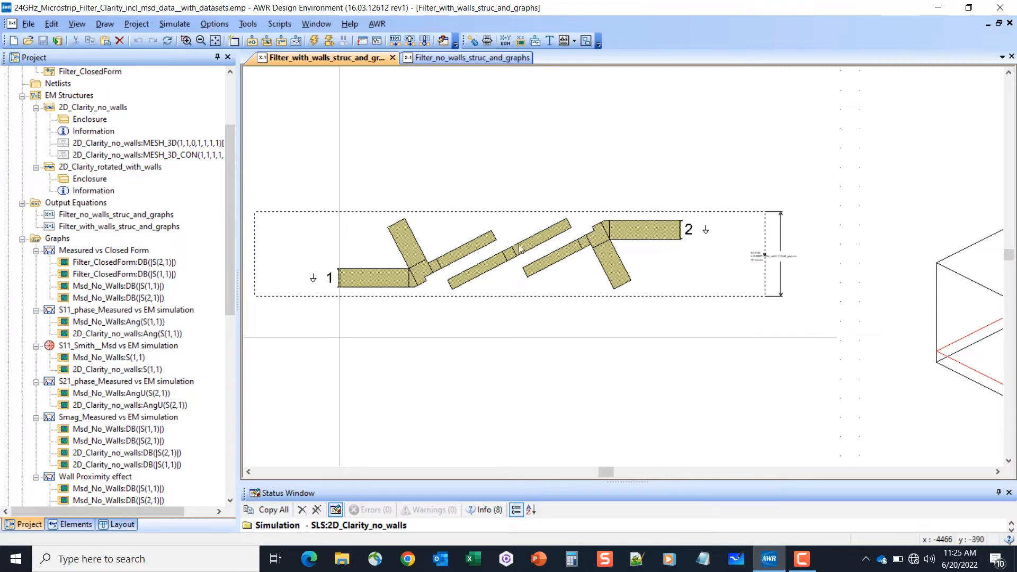
{"action": "mouse_move", "coordinate": [639, 254]}
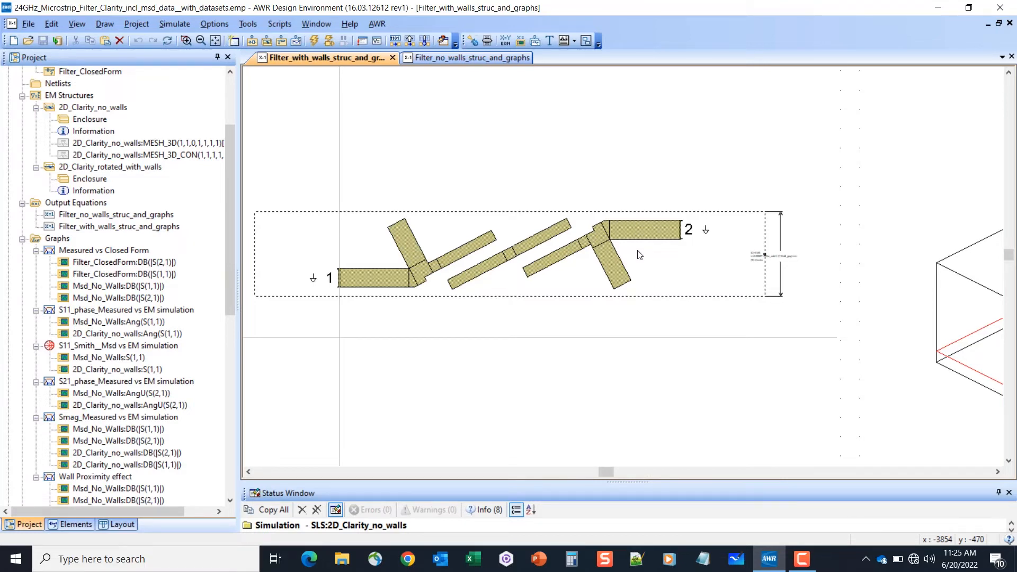
{"action": "mouse_move", "coordinate": [707, 258]}
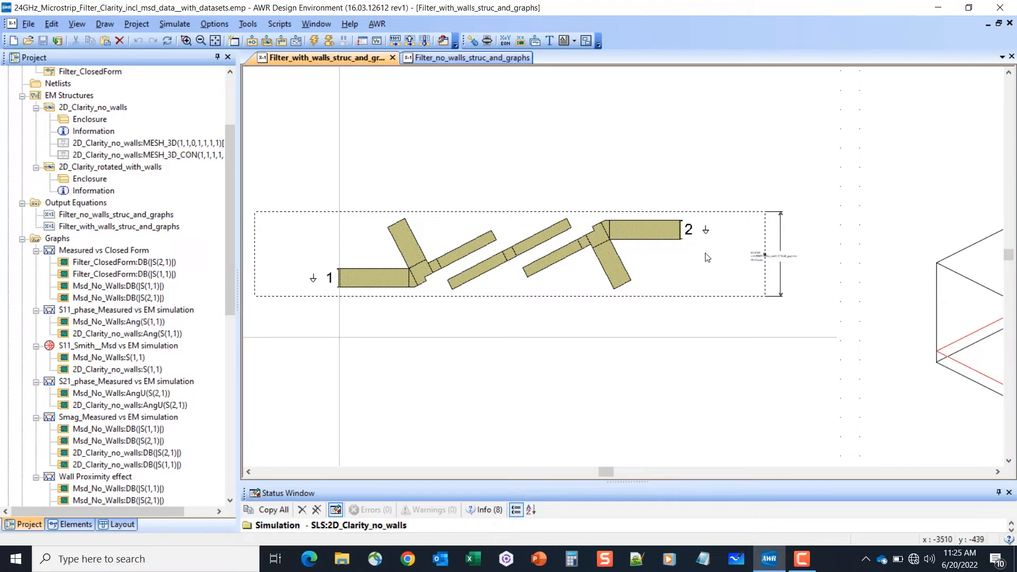
{"action": "mouse_move", "coordinate": [814, 264]}
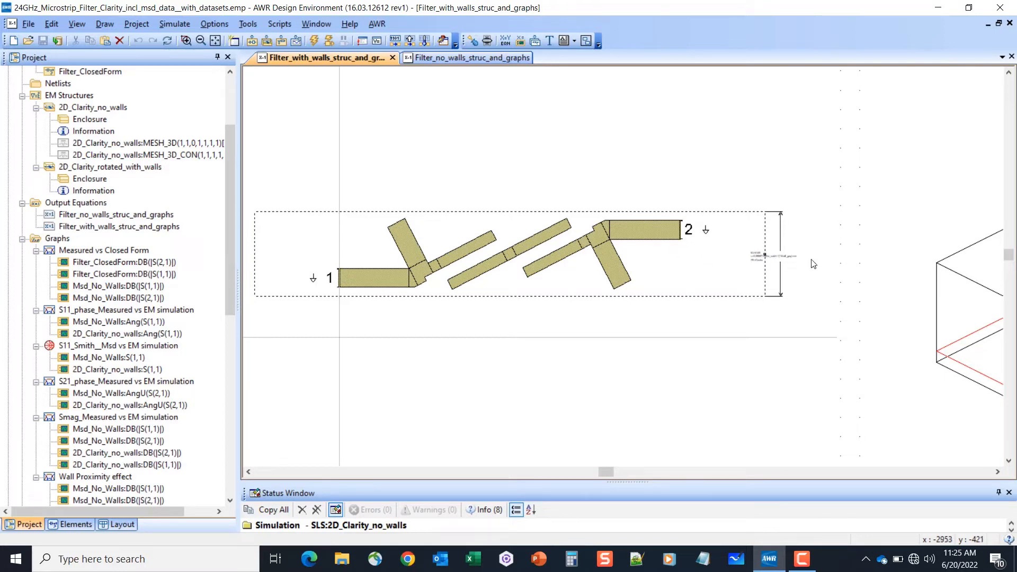
{"action": "mouse_move", "coordinate": [744, 225]}
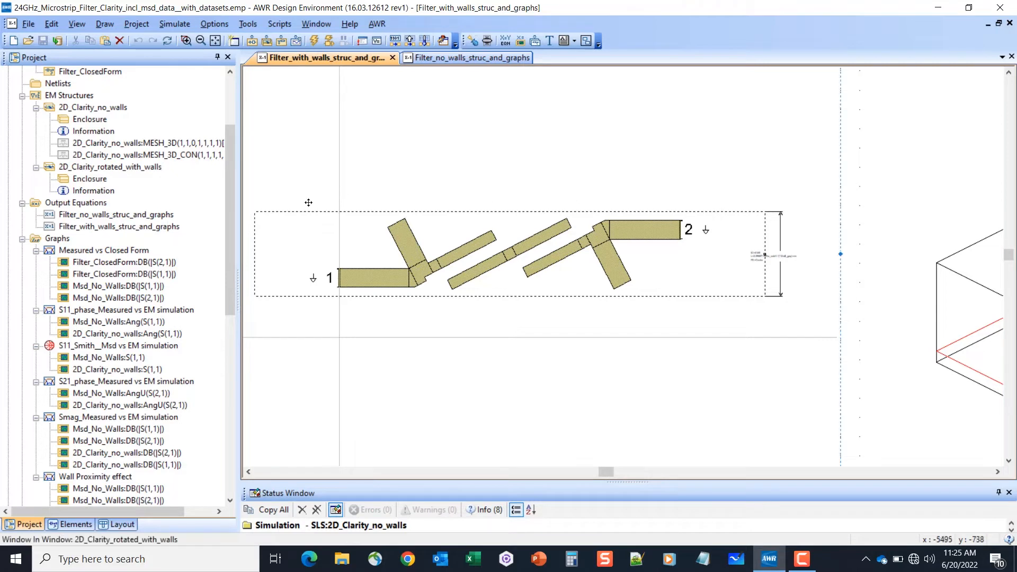
{"action": "mouse_move", "coordinate": [757, 247]}
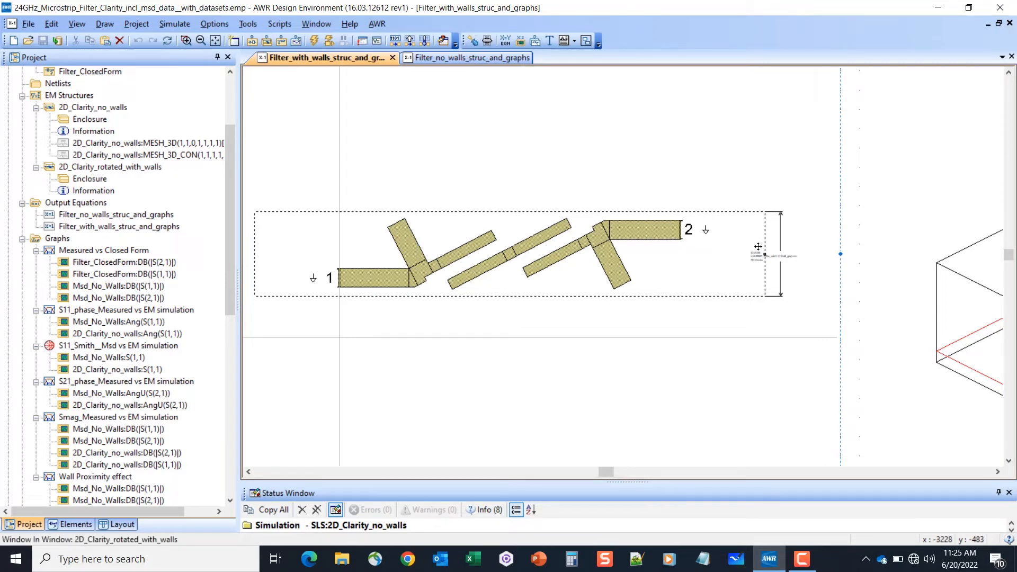
{"action": "mouse_move", "coordinate": [772, 256]}
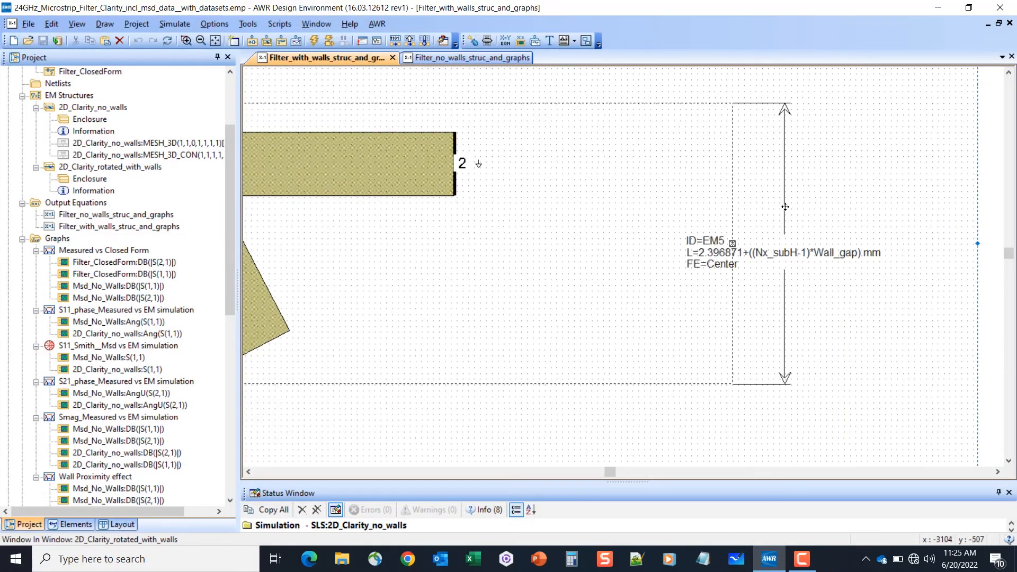
{"action": "mouse_move", "coordinate": [680, 213]}
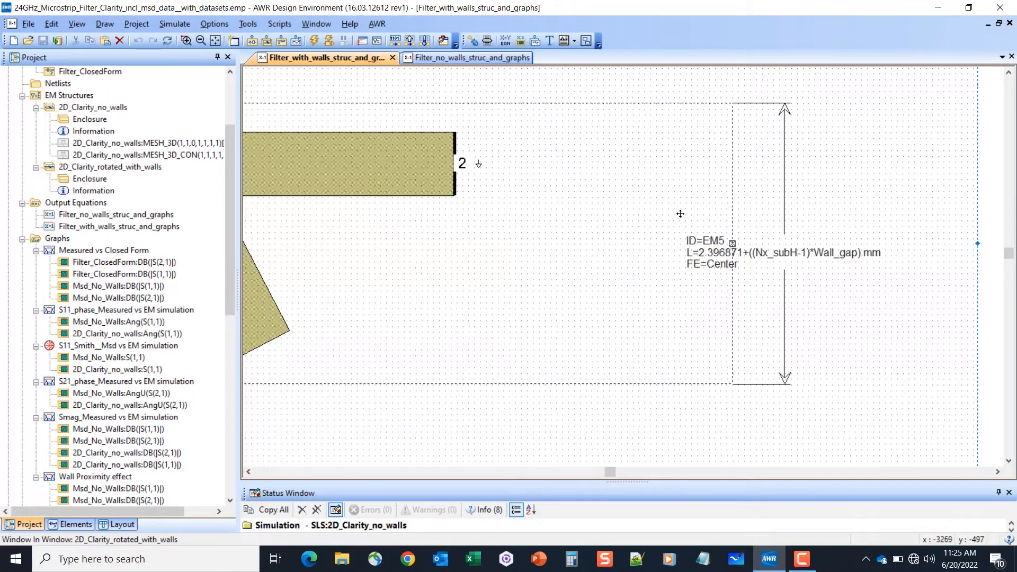
{"action": "mouse_move", "coordinate": [593, 104]}
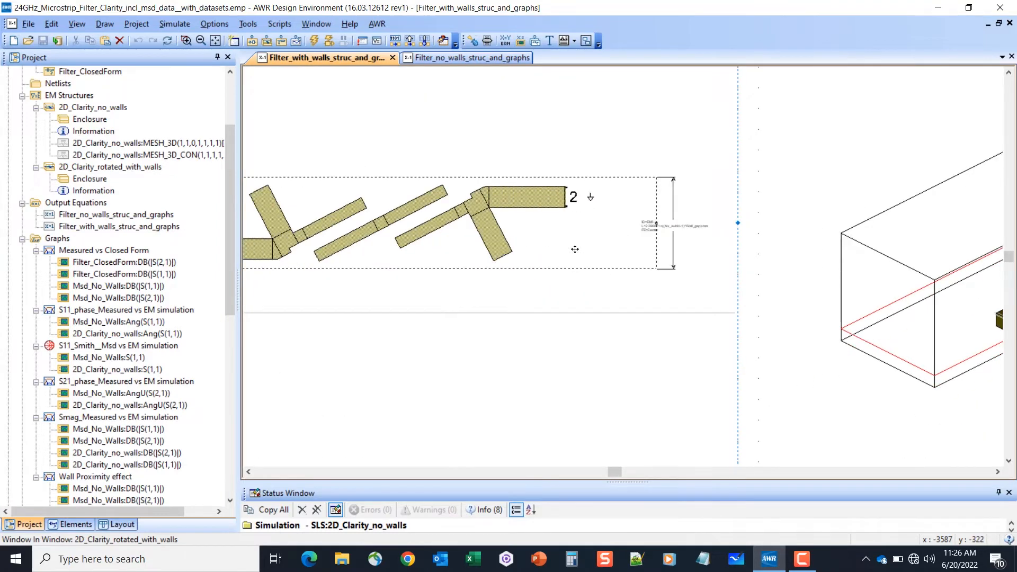
{"action": "mouse_move", "coordinate": [582, 247]}
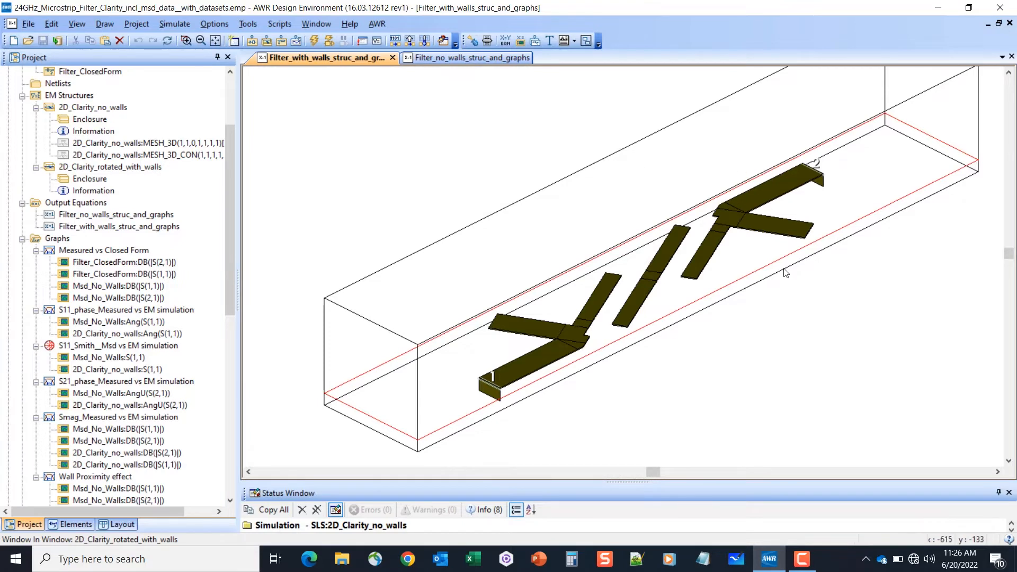
{"action": "mouse_move", "coordinate": [392, 329]}
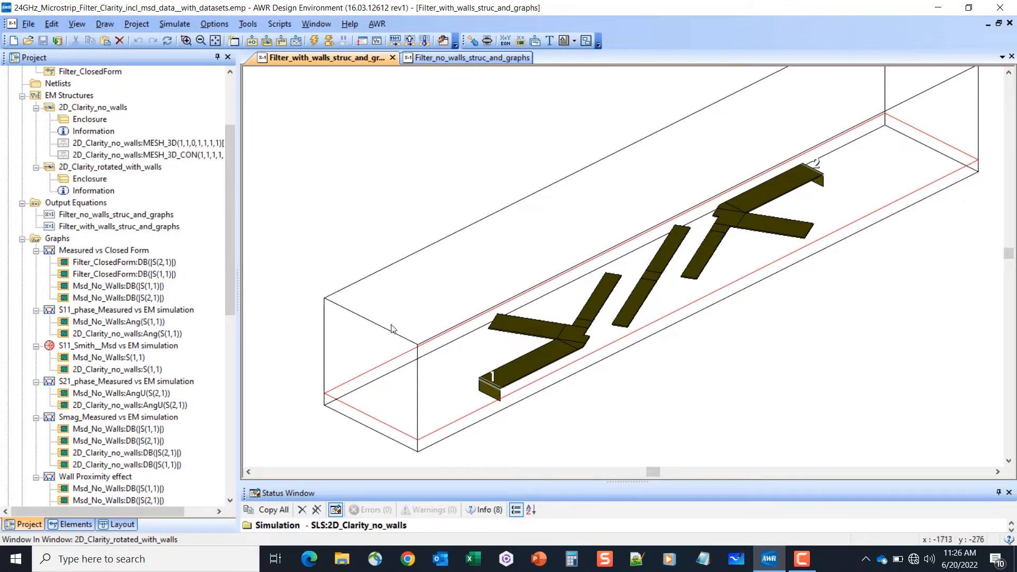
{"action": "mouse_move", "coordinate": [758, 231]}
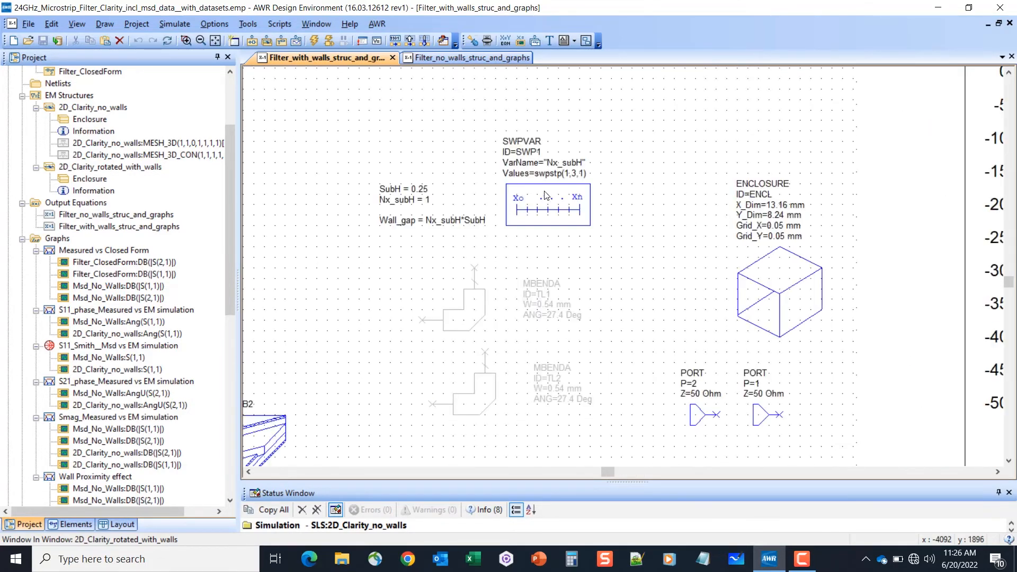
{"action": "mouse_move", "coordinate": [559, 199]}
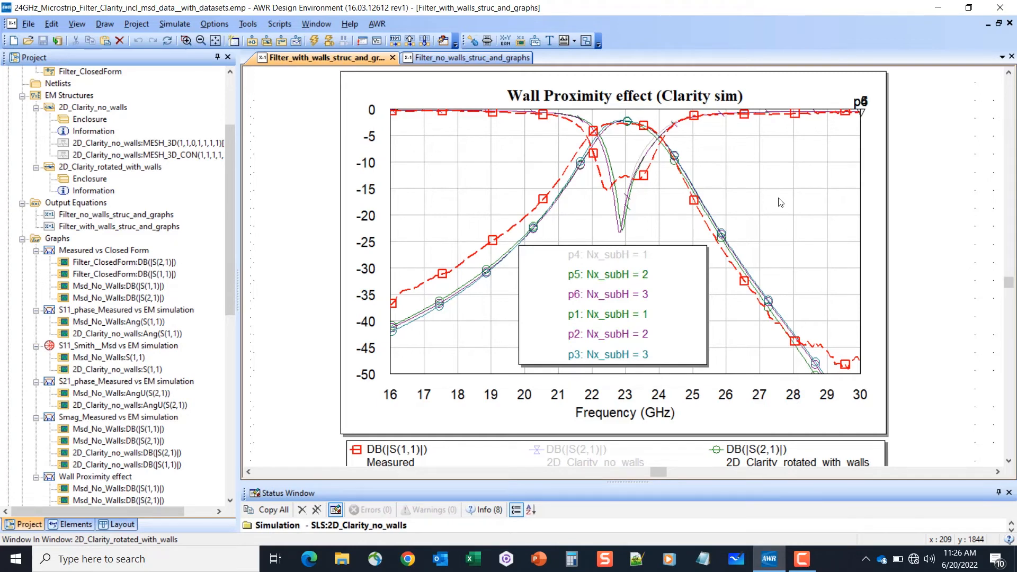
{"action": "mouse_move", "coordinate": [166, 242]}
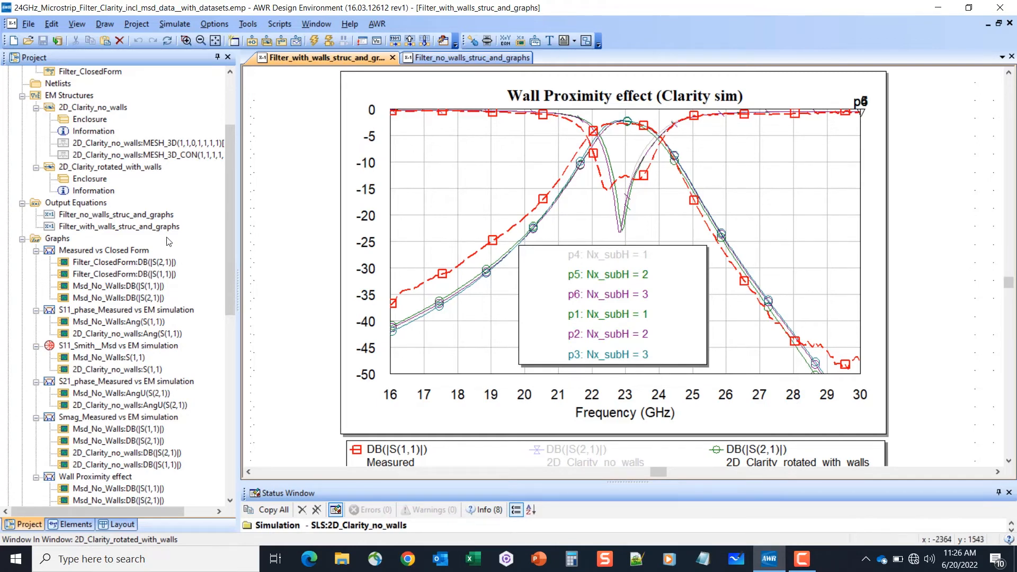
{"action": "scroll", "scroll_direction": "down", "scroll_amount": 3}
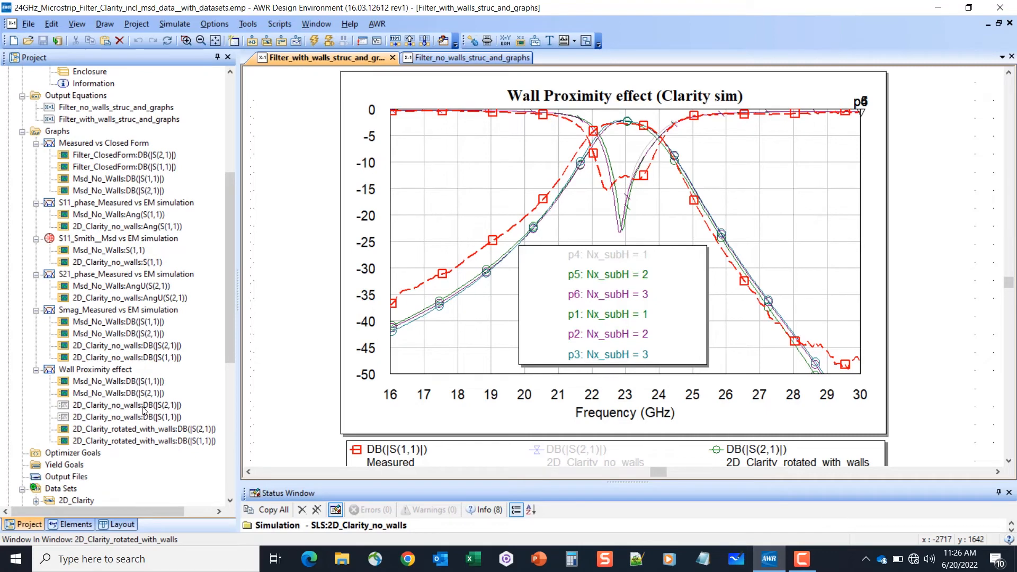
Toggle Enable on 2D_Clarity_no_walls:DB(|S(2,1)|) so its trace shows on the Wall Proximity effect graph
{"action": "right_click", "coordinate": [117, 405]}
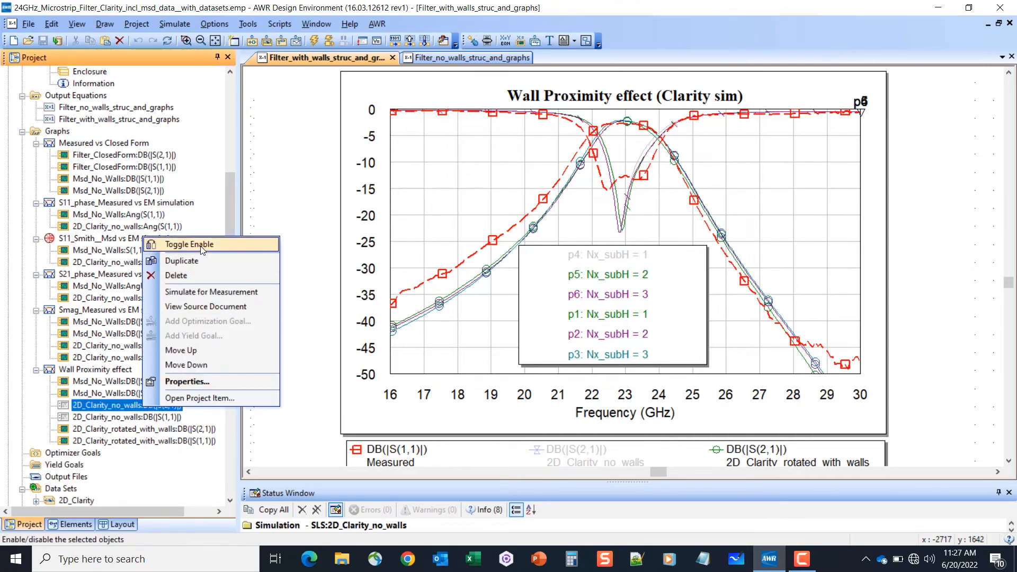
{"action": "left_click", "coordinate": [189, 244]}
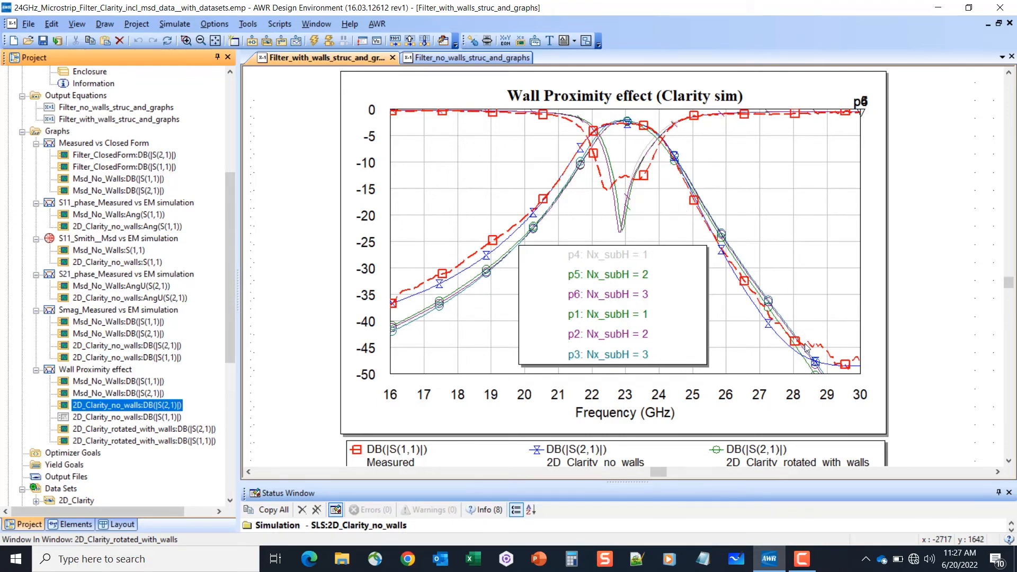
{"action": "mouse_move", "coordinate": [761, 330]}
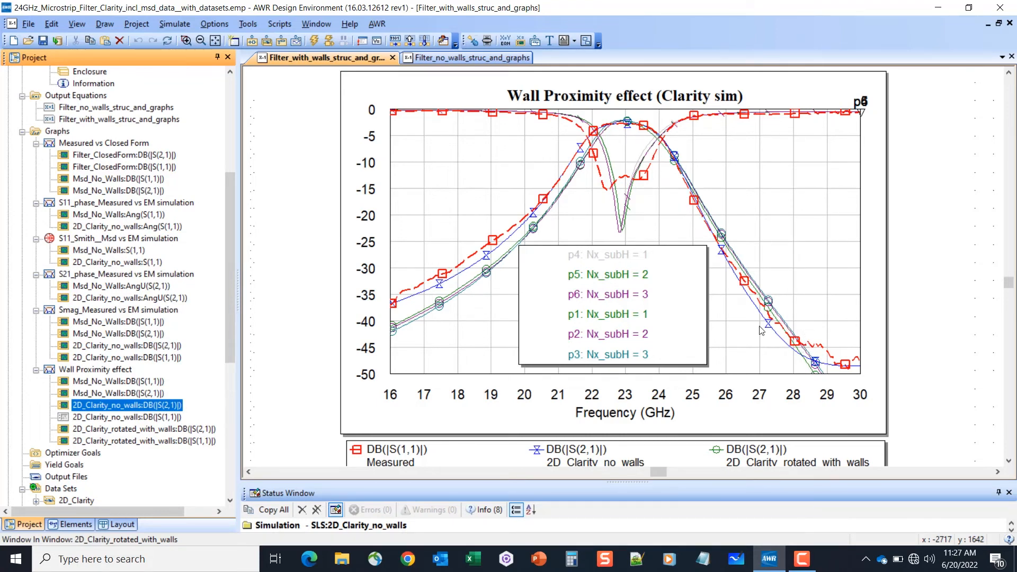
{"action": "mouse_move", "coordinate": [557, 186]}
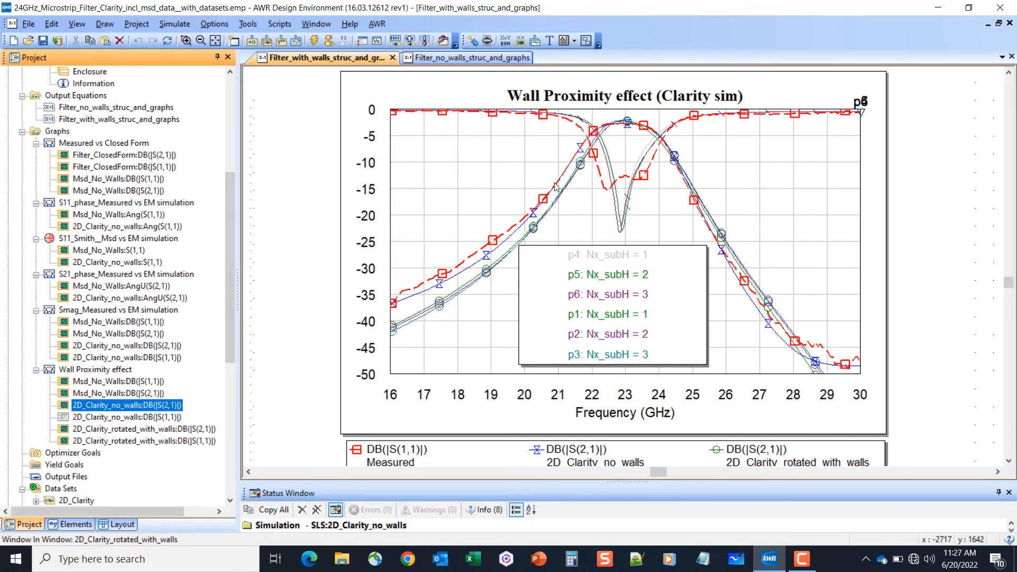
{"action": "mouse_move", "coordinate": [648, 126]}
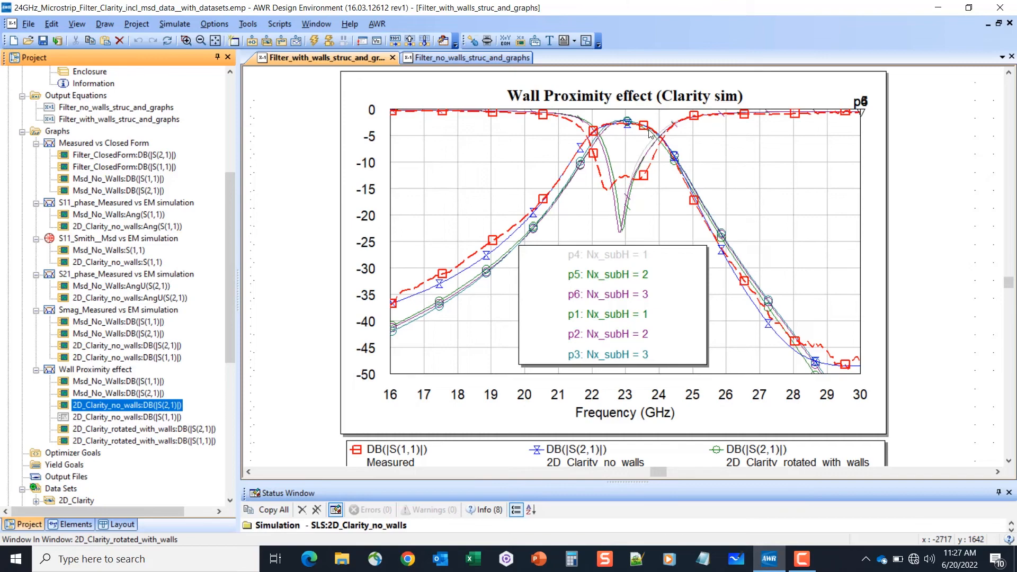
{"action": "mouse_move", "coordinate": [802, 237]}
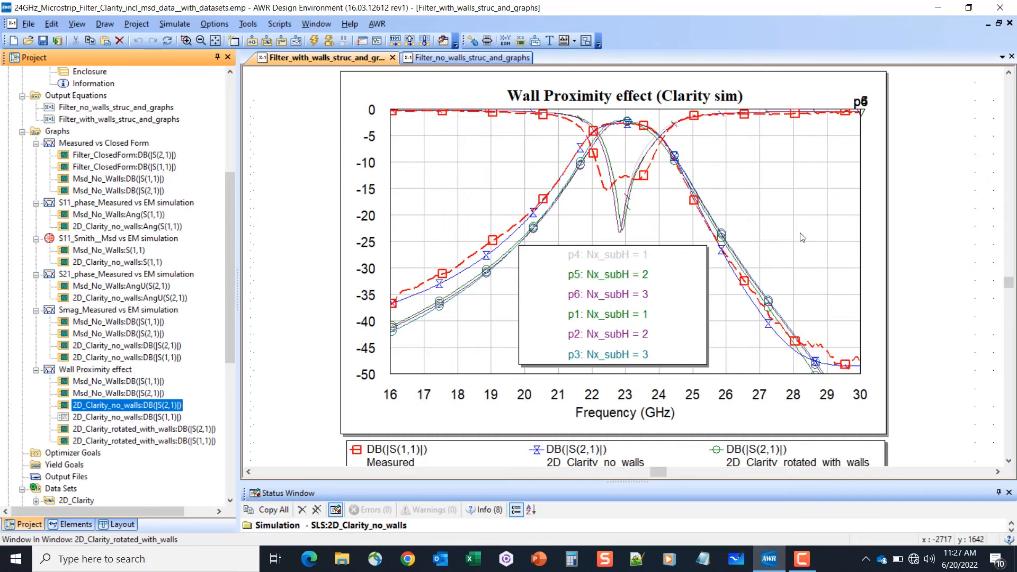